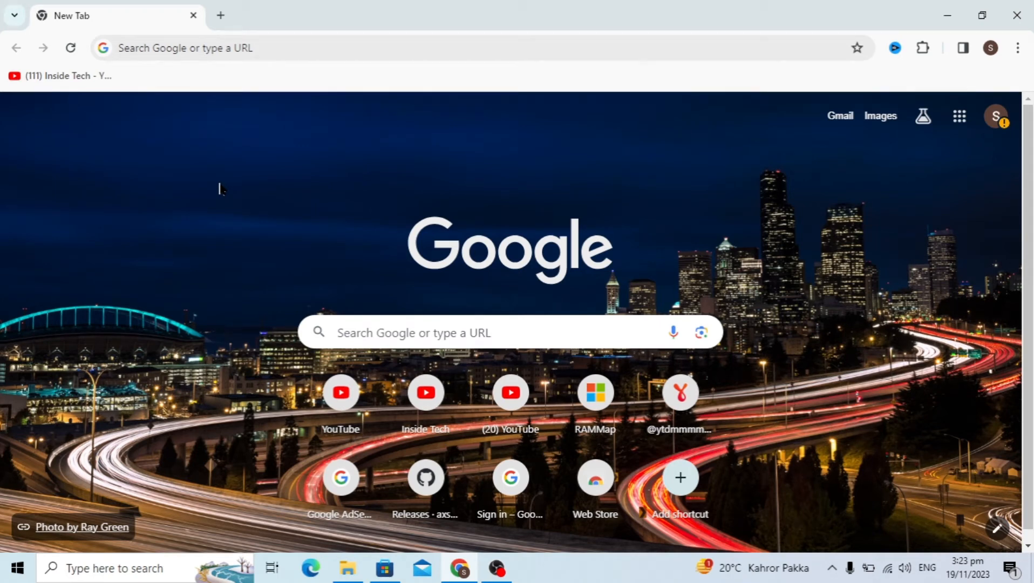
pyautogui.moveTo(250, 160)
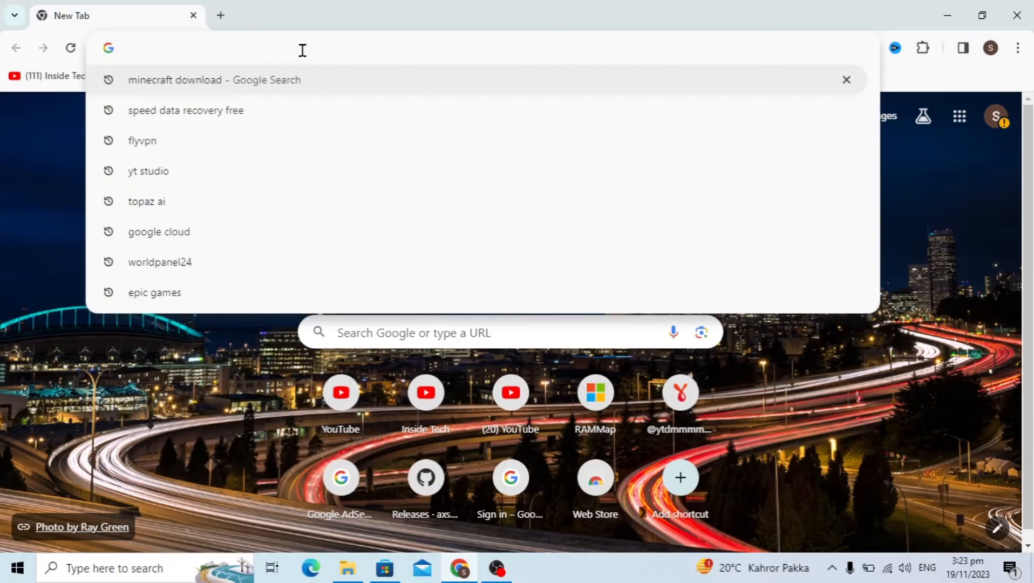
# Search Google for 'topaz ai' from a new Chrome tab
pyautogui.write('topaz ai')
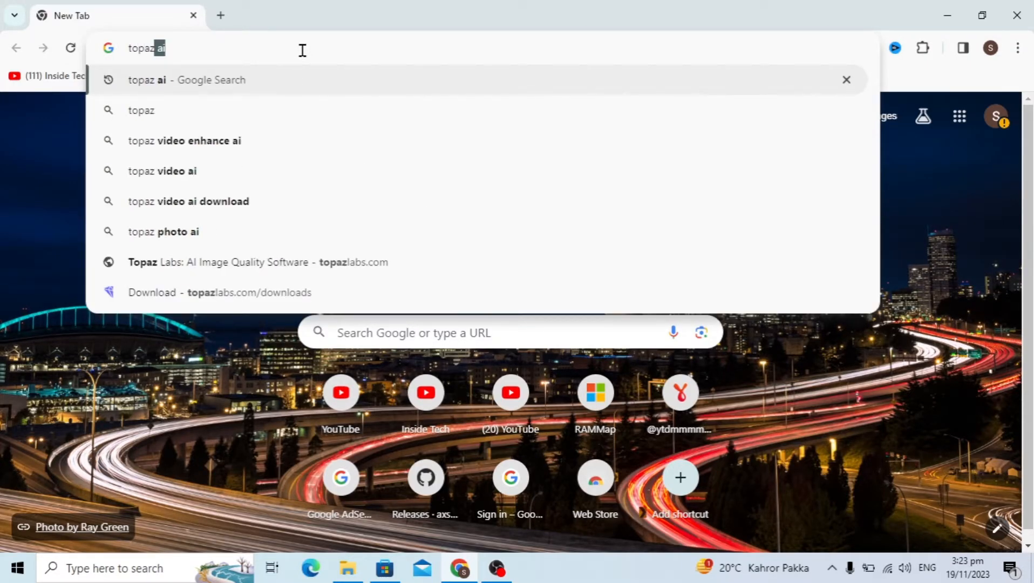
pyautogui.press('Enter')
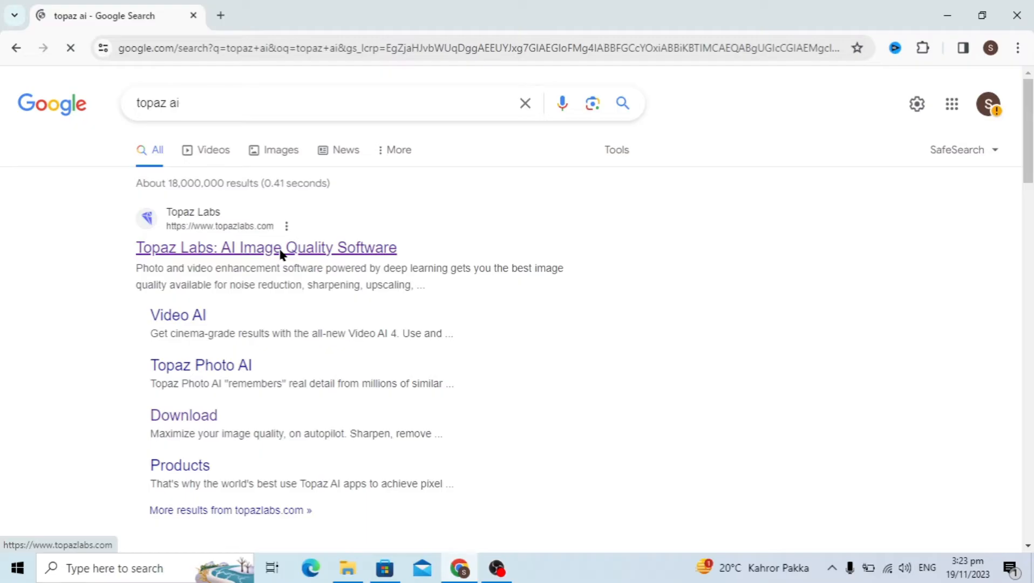
# Open the 'Topaz Labs: AI Image Quality Software' search result
pyautogui.click(267, 247)
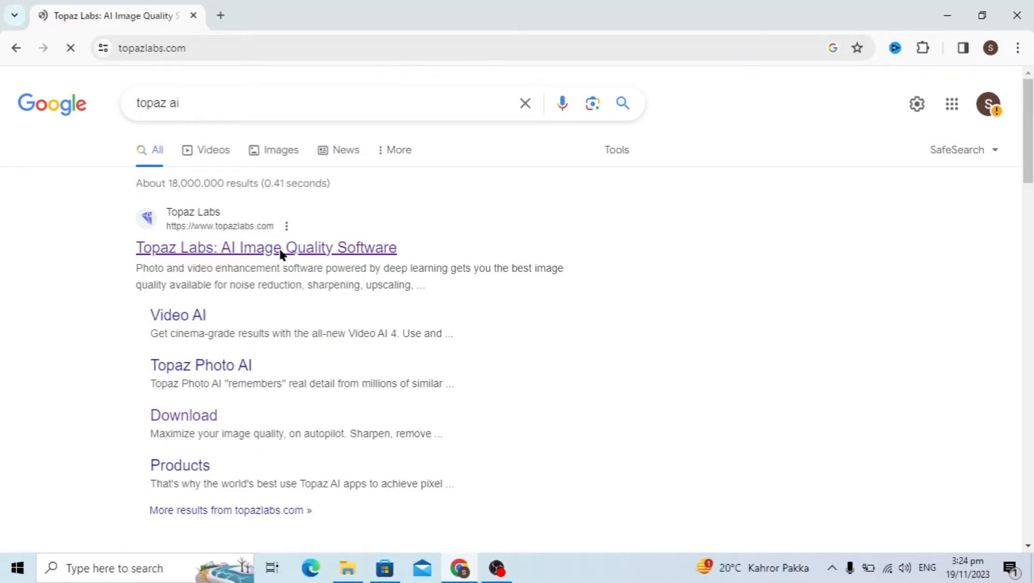
pyautogui.click(267, 247)
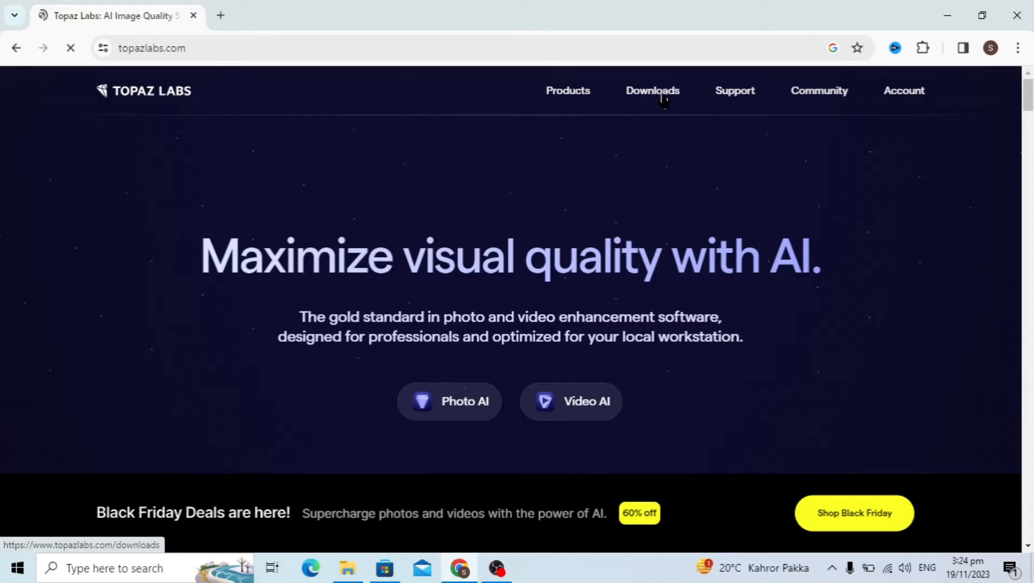
# From the Downloads page, download the 1.57 GB Gigapixel AI Windows installer and check its progress
pyautogui.click(652, 91)
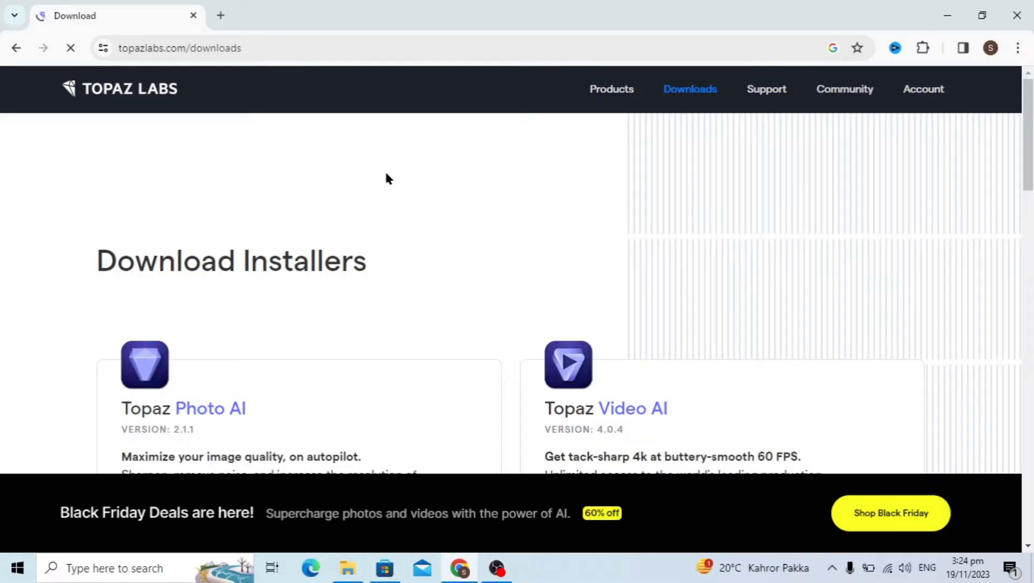
pyautogui.scroll(-3)
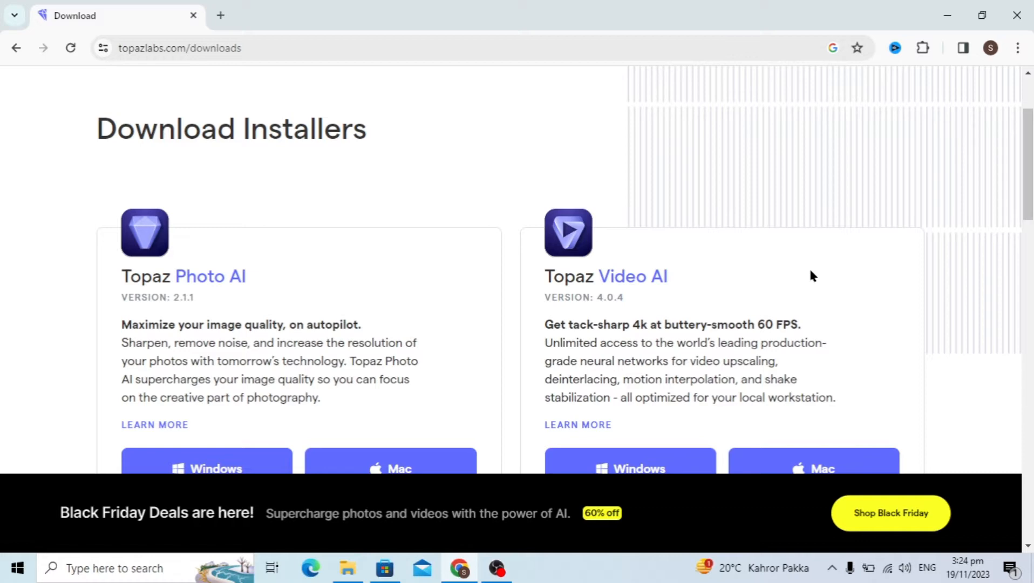
pyautogui.scroll(-3)
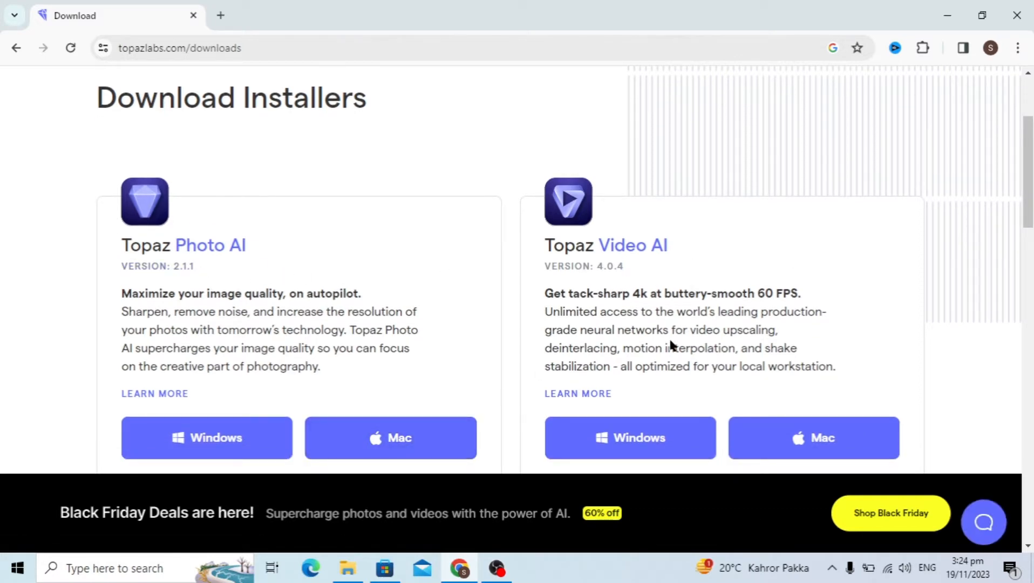
pyautogui.scroll(-3)
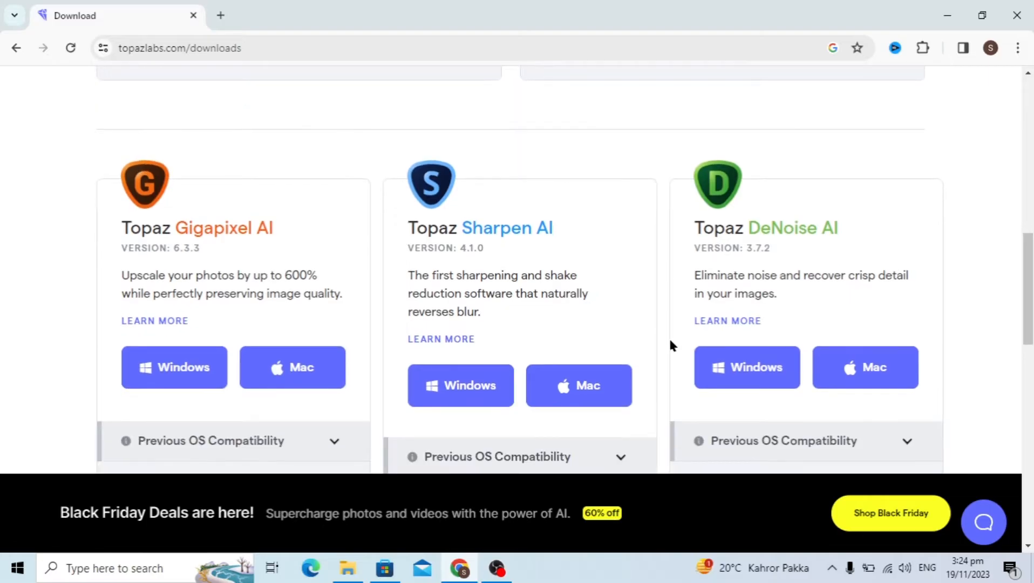
pyautogui.moveTo(274, 267)
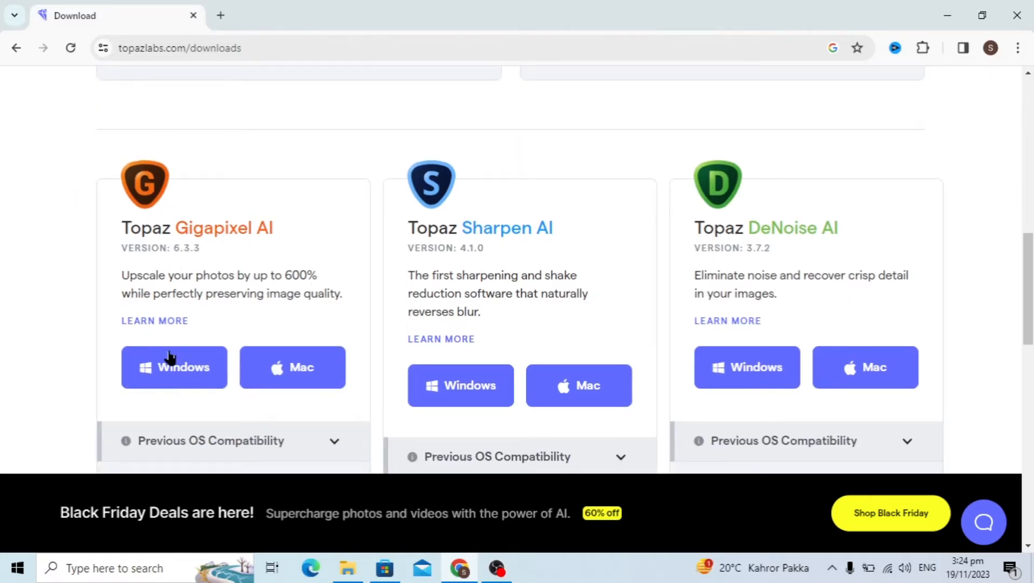
pyautogui.click(291, 367)
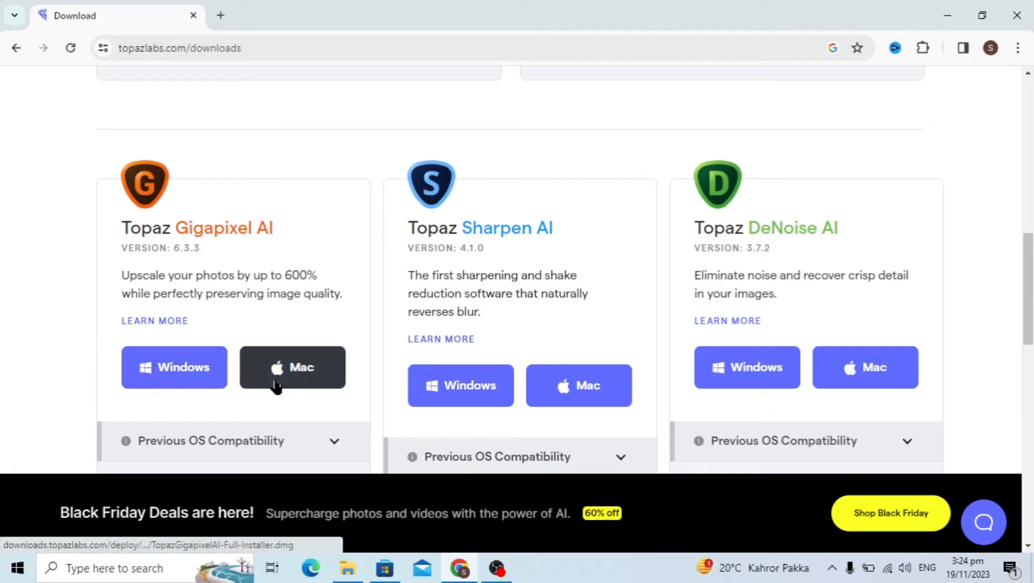
pyautogui.click(175, 366)
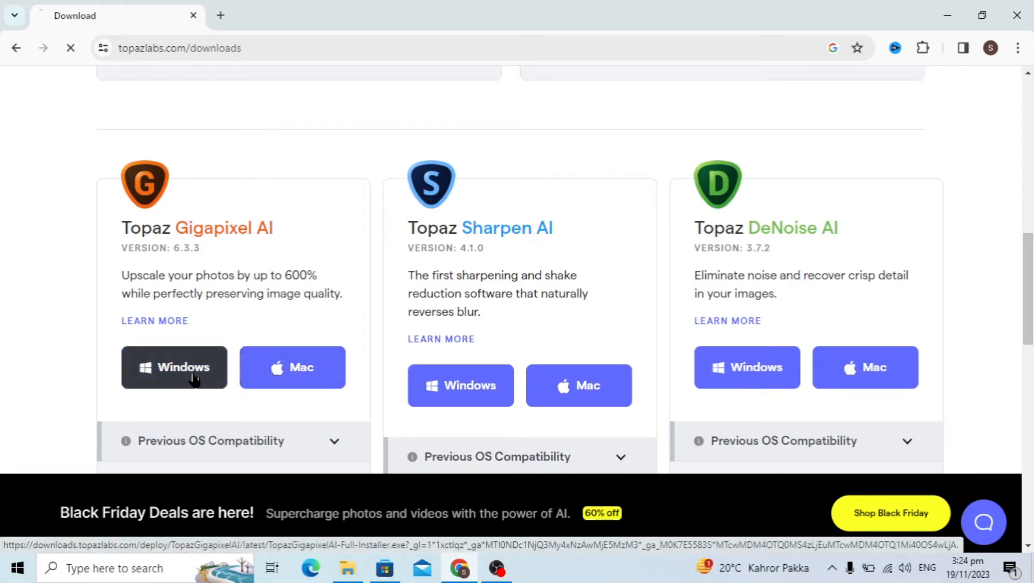
pyautogui.click(174, 366)
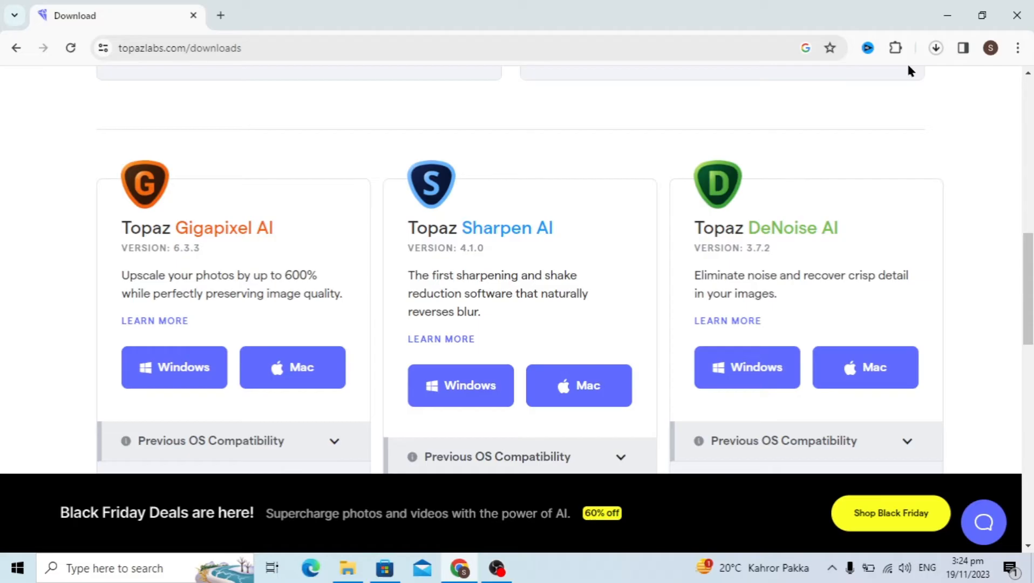
pyautogui.click(935, 48)
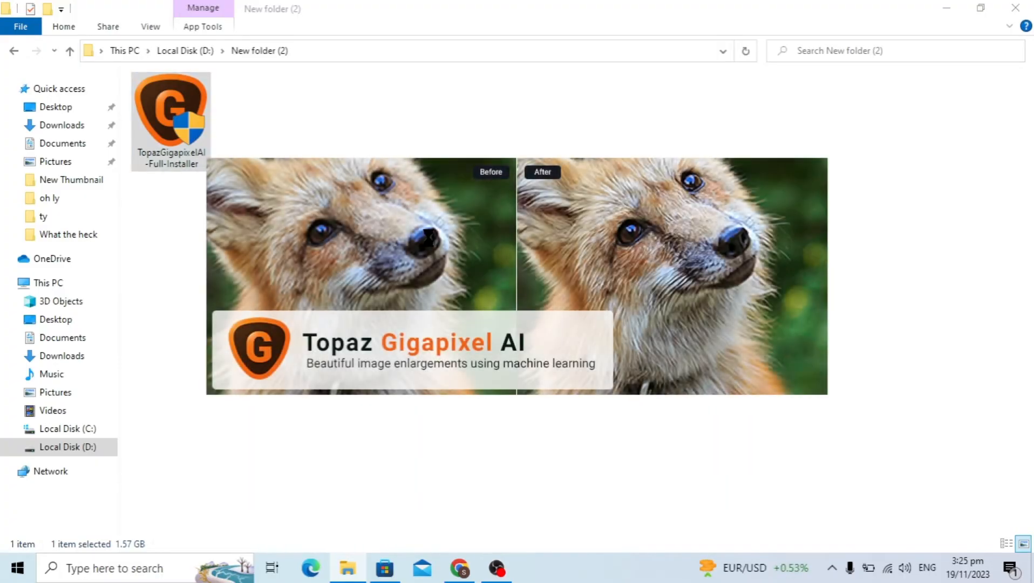
# Run TopazGigapixelAI-Full-Installer from D:\New folder (2)
pyautogui.doubleClick(170, 113)
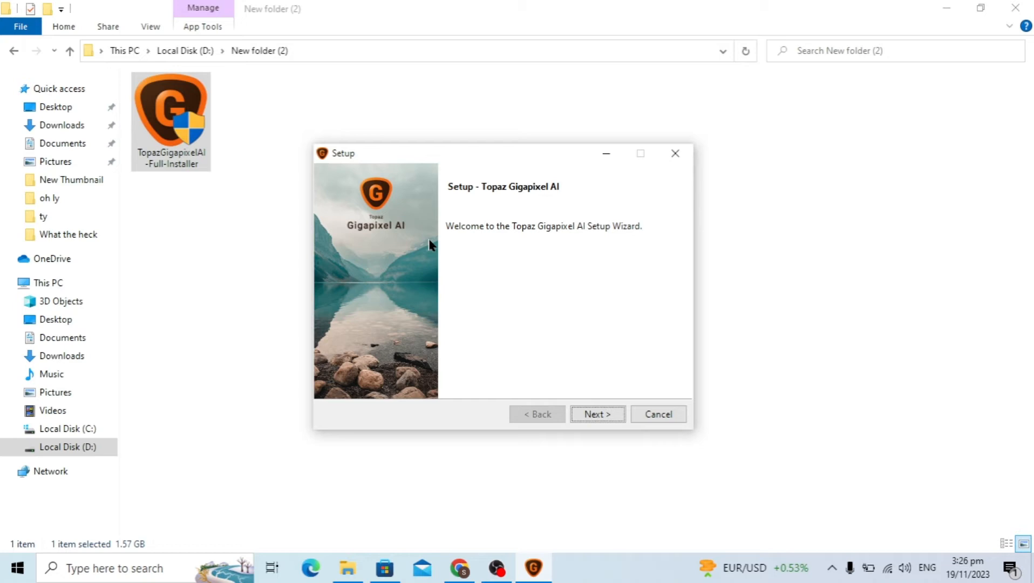
pyautogui.moveTo(473, 196)
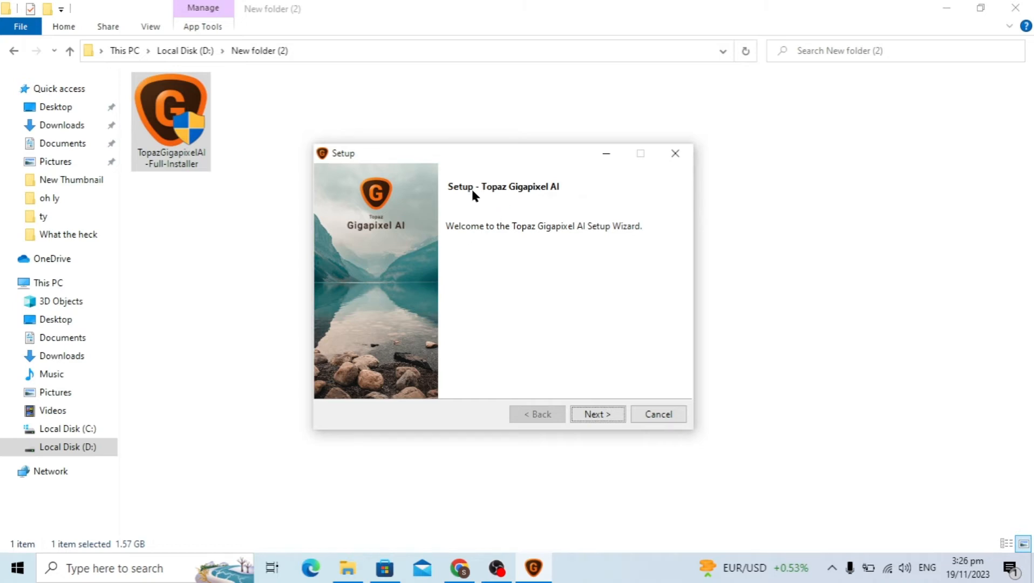
pyautogui.moveTo(495, 264)
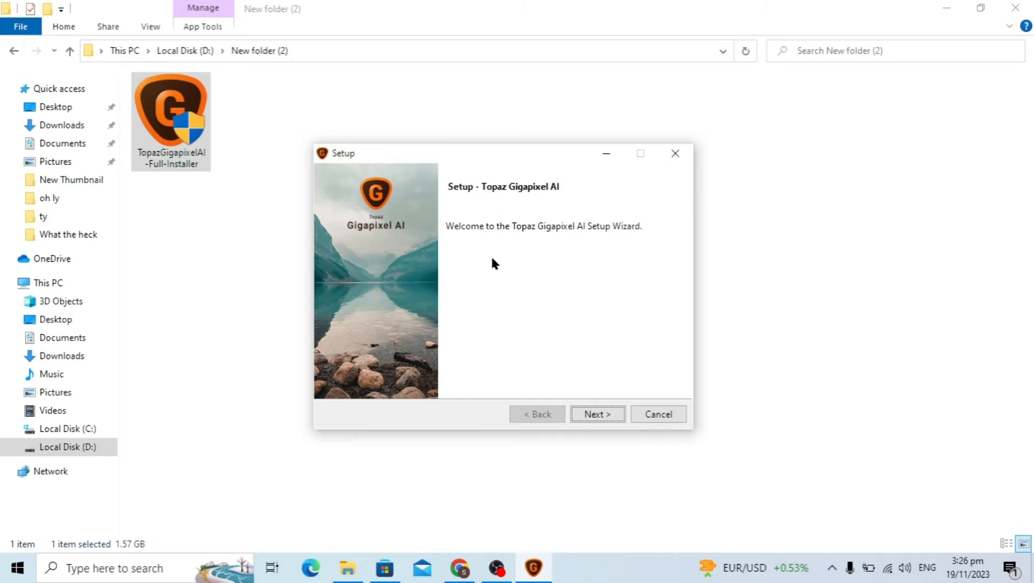
# Select 'I accept the agreement' and continue to the installation directory page
pyautogui.click(596, 414)
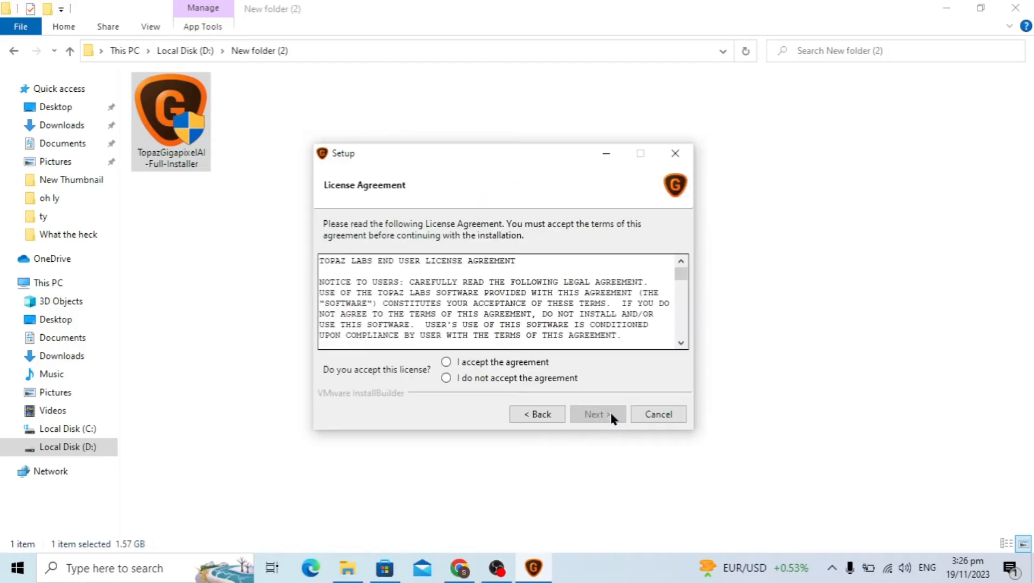
pyautogui.click(447, 361)
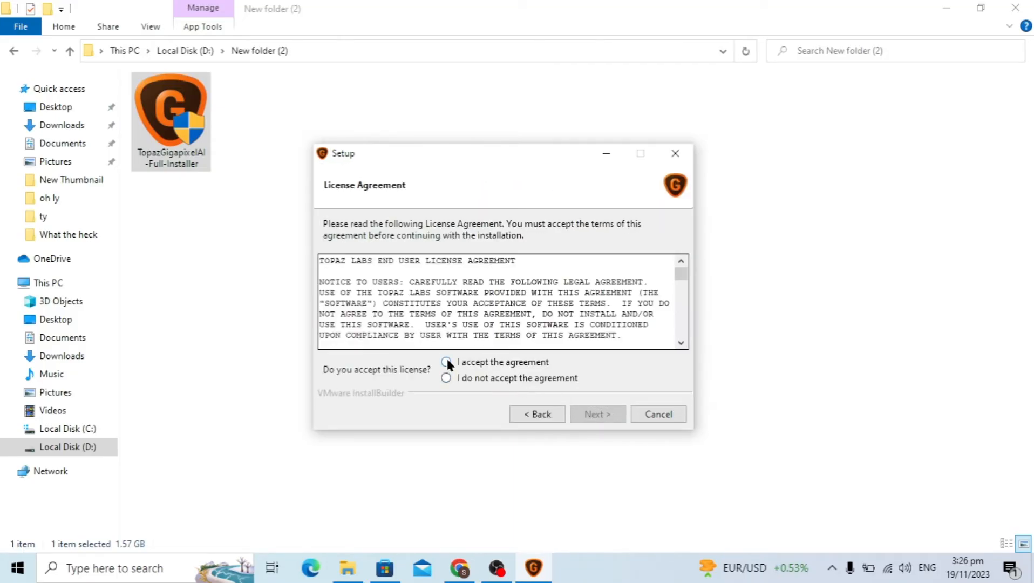
pyautogui.click(446, 362)
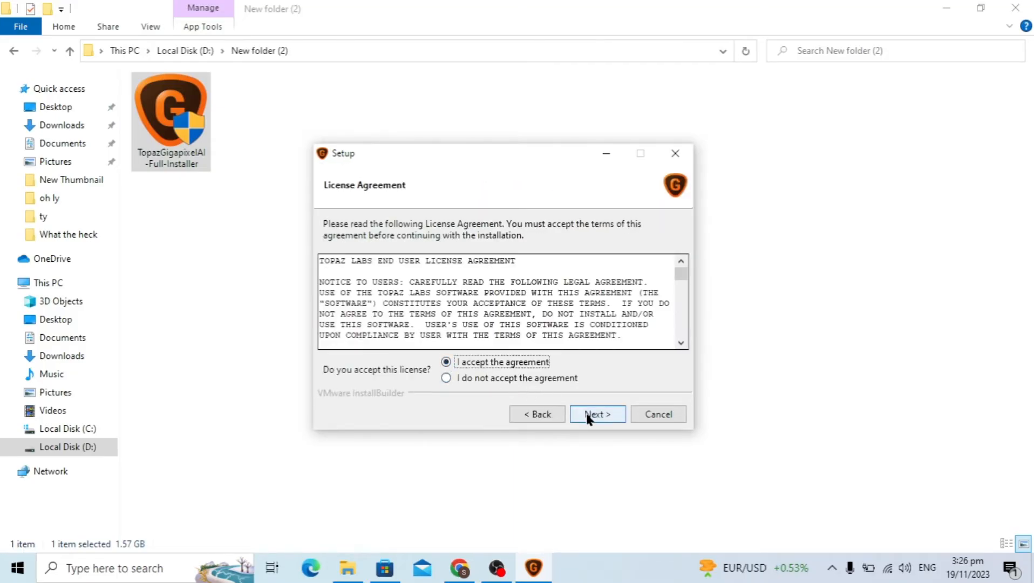
pyautogui.click(596, 414)
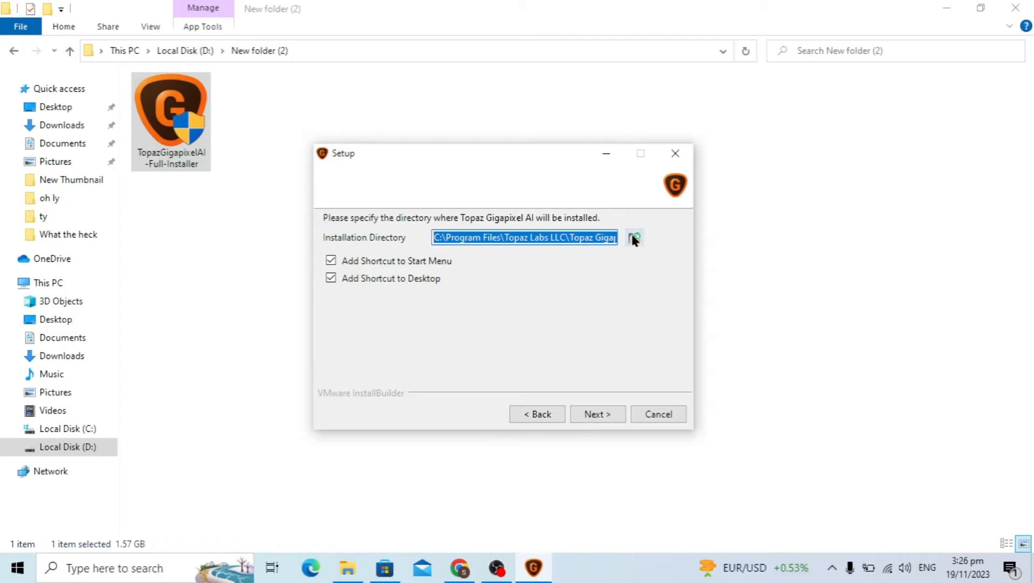
# Choose D:\Apps and Programs as the install folder and continue
pyautogui.click(634, 238)
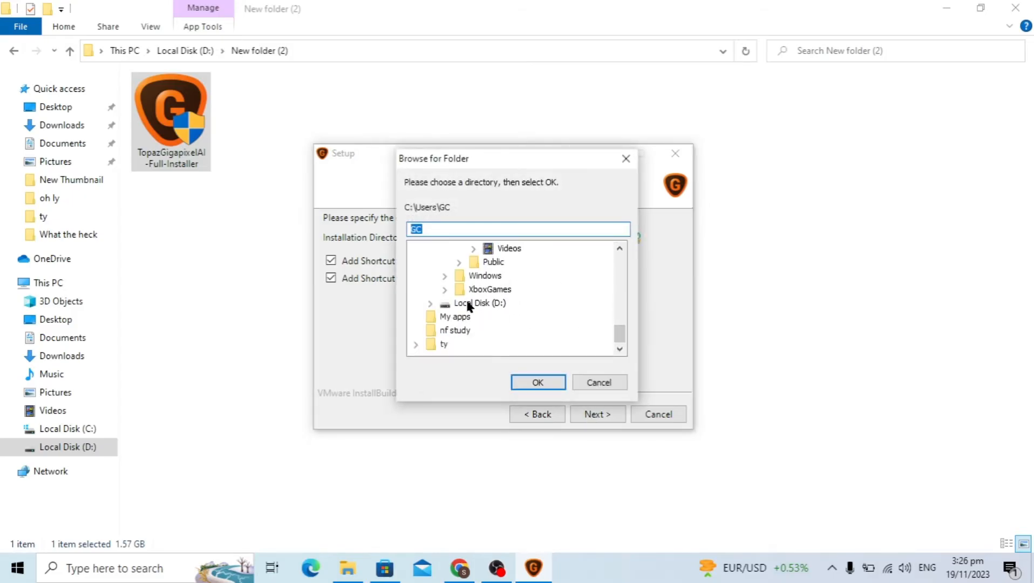
pyautogui.doubleClick(503, 247)
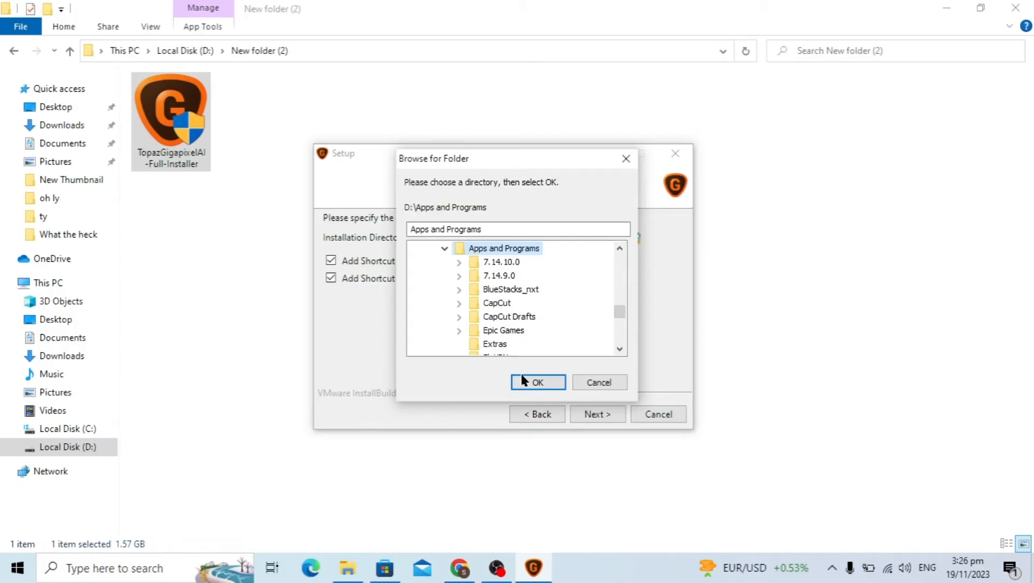
pyautogui.click(538, 383)
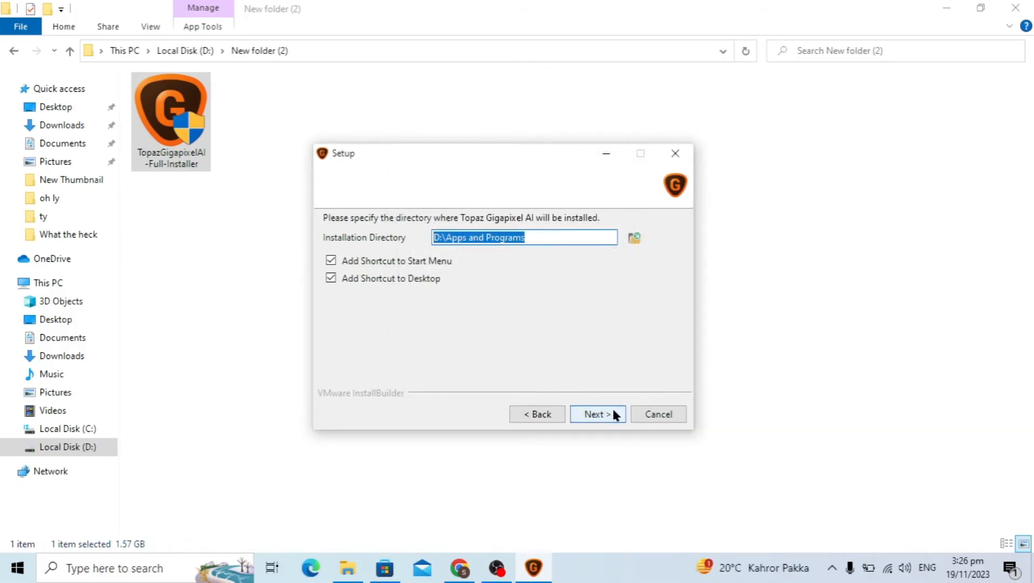
pyautogui.click(596, 414)
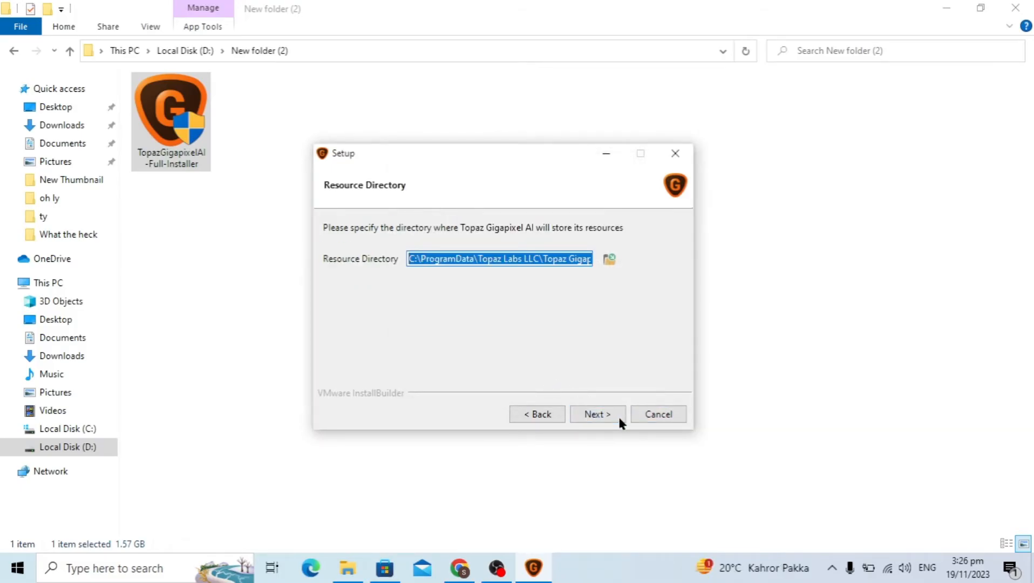
pyautogui.moveTo(480, 284)
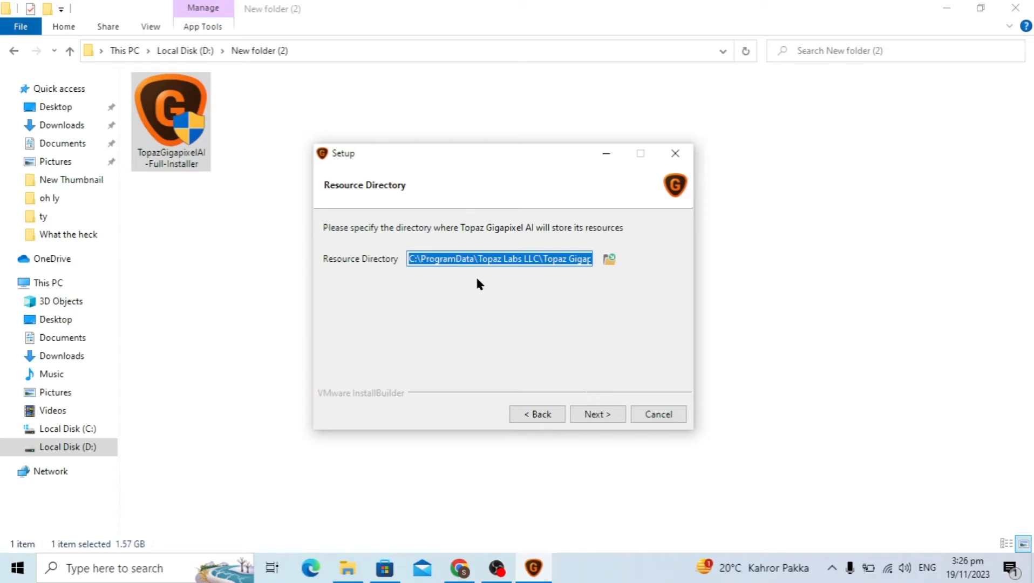
# Accept the default resource directory, run the installation, and finish with launch enabled
pyautogui.click(597, 414)
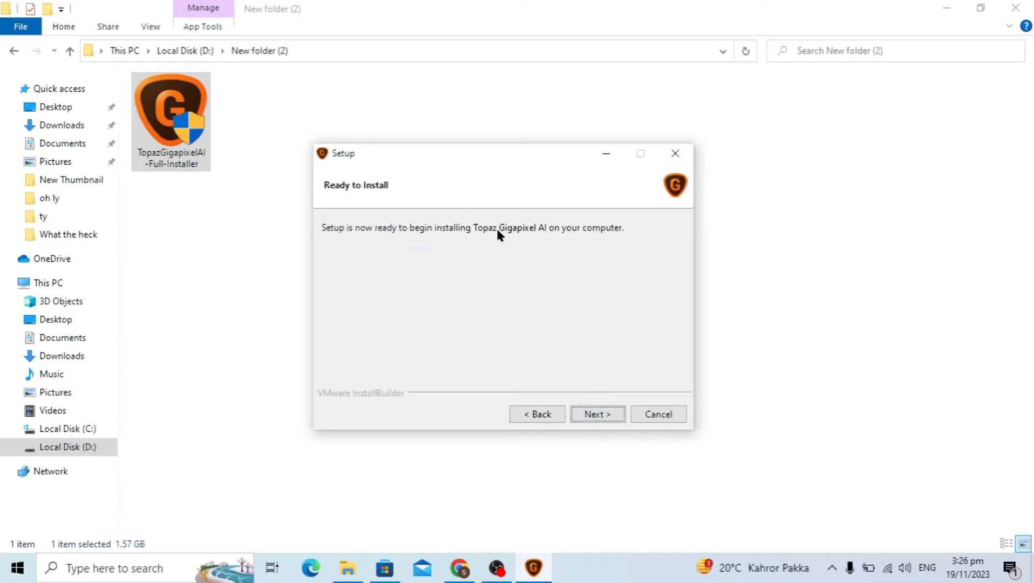
pyautogui.click(597, 414)
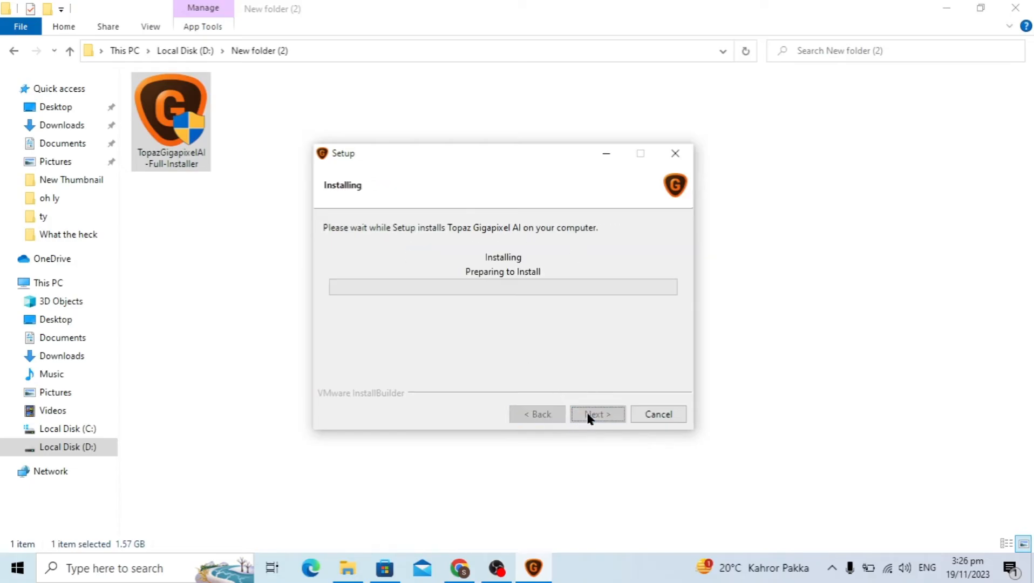
pyautogui.moveTo(473, 330)
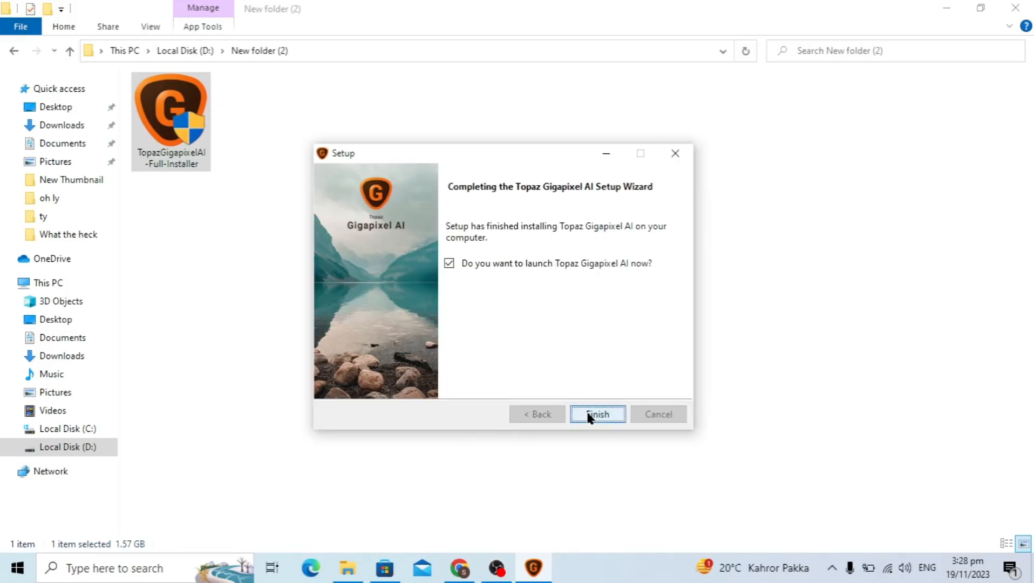
pyautogui.click(597, 414)
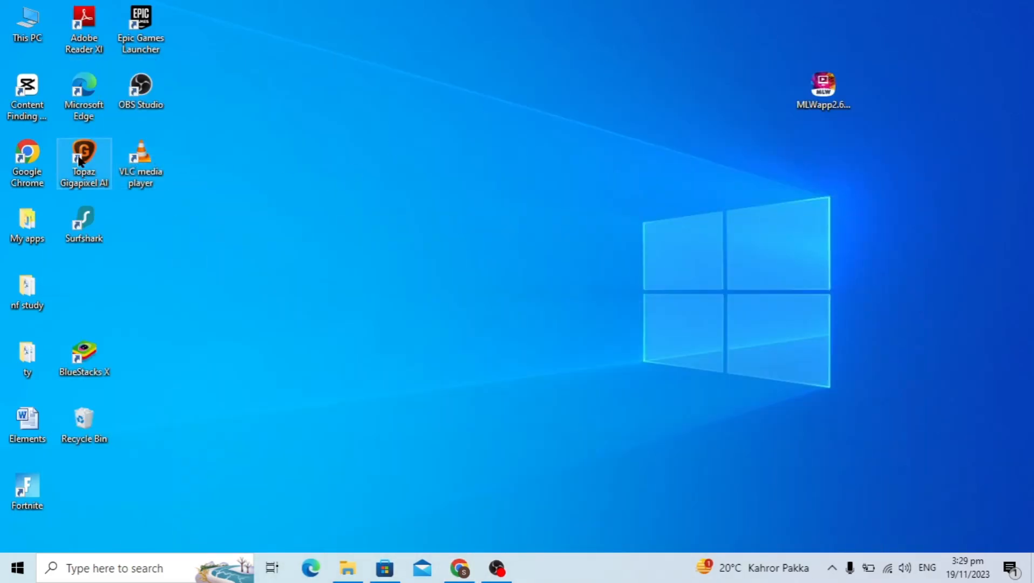
# Move the Gigapixel AI desktop shortcut to mid-desktop and open the program from it
pyautogui.moveTo(84, 159); pyautogui.dragTo(426, 158)
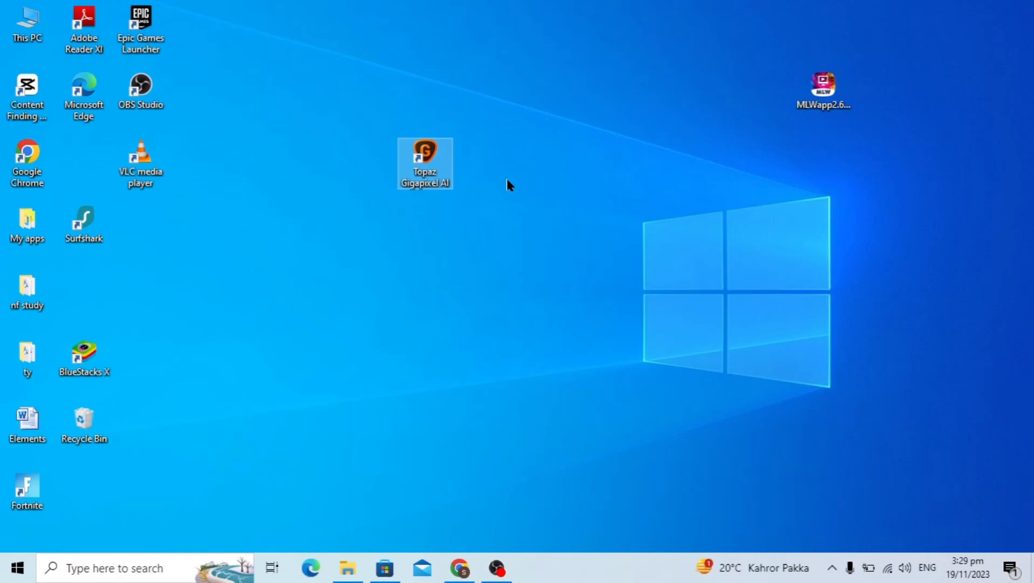
pyautogui.doubleClick(425, 158)
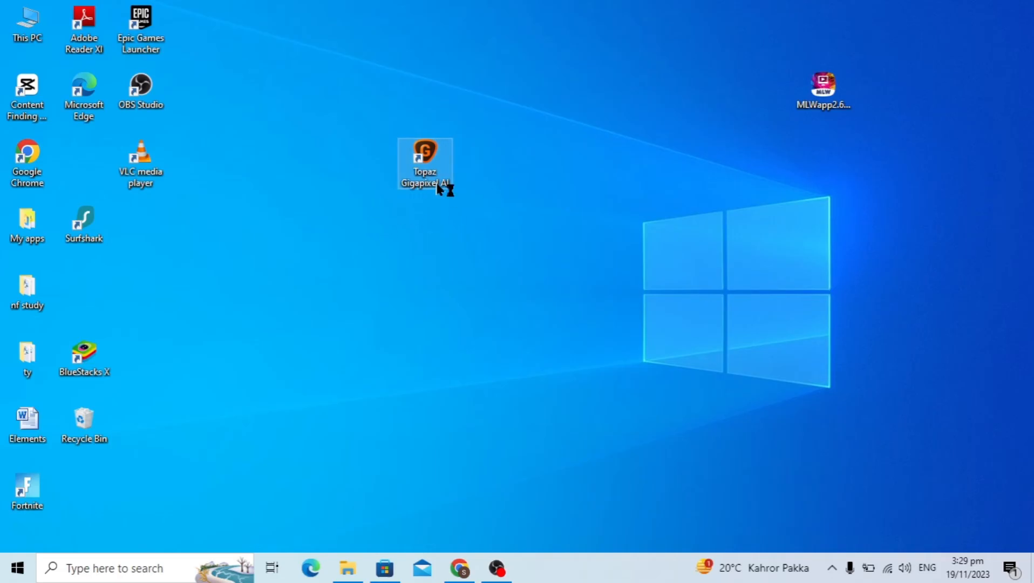
pyautogui.doubleClick(425, 158)
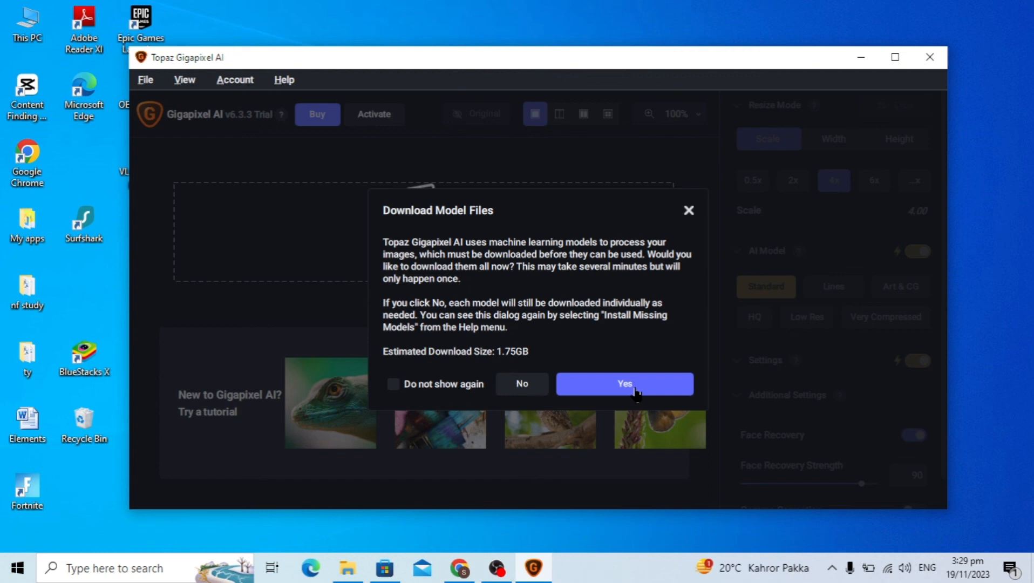
# Answer Yes in the Download Model Files dialog
pyautogui.click(623, 384)
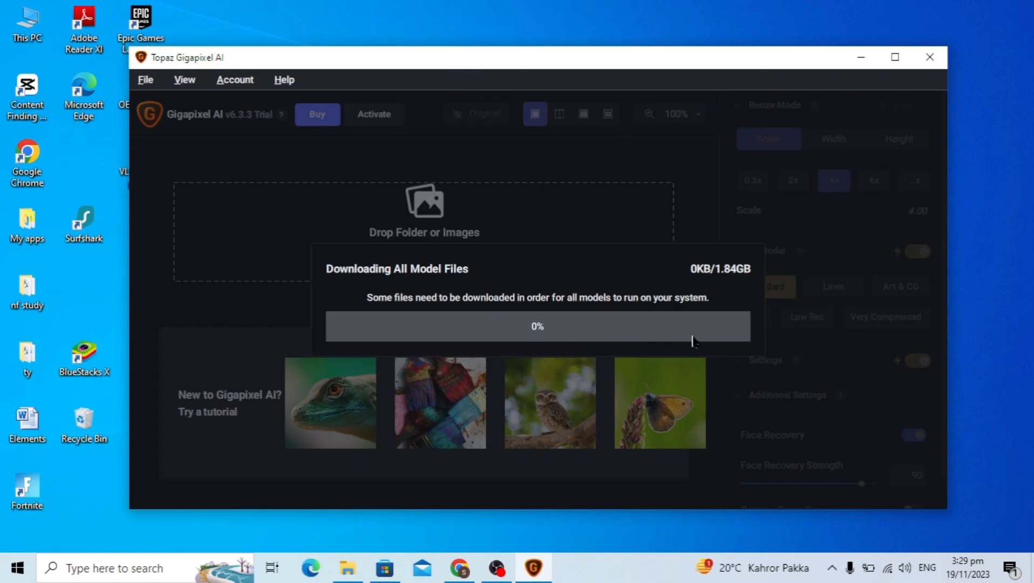
pyautogui.moveTo(575, 313)
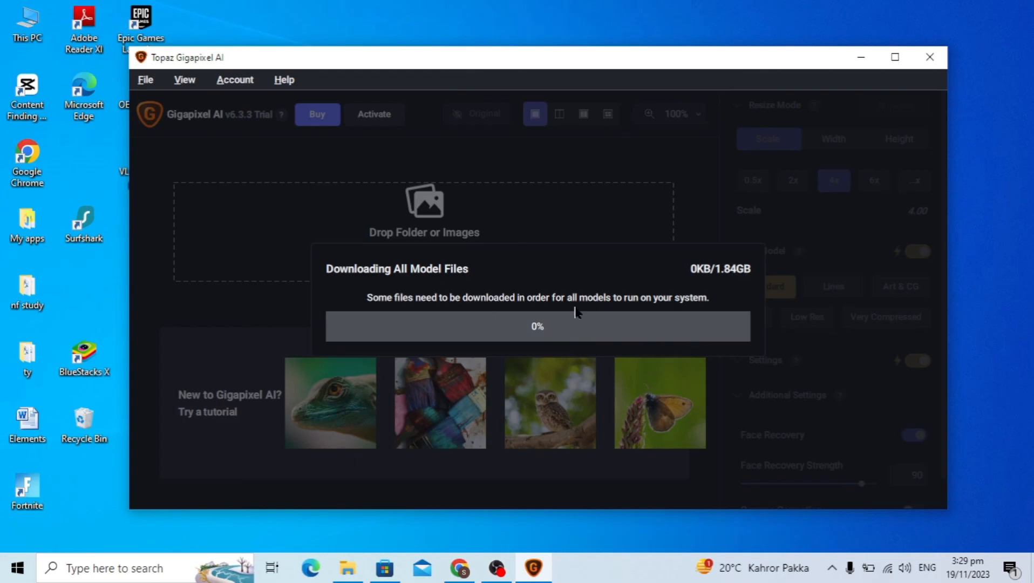